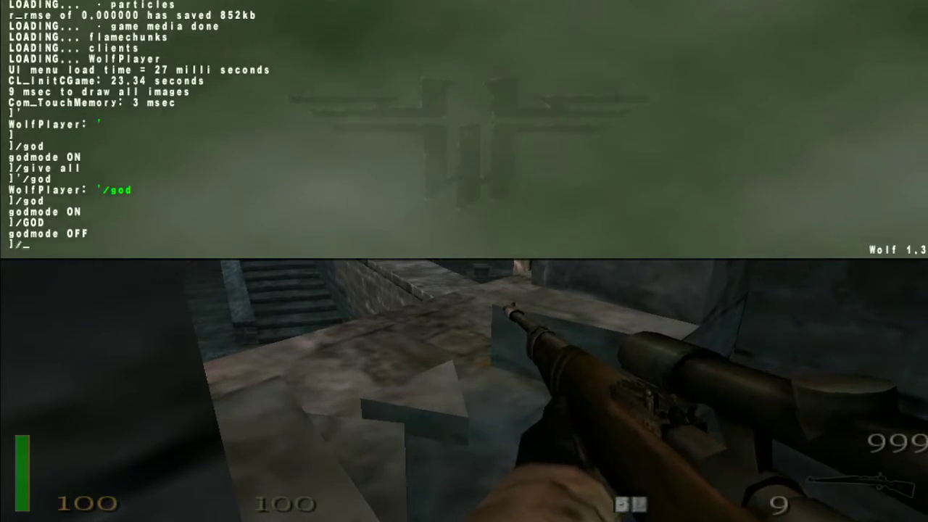
- Enter the god console command and resume playing the level with 999 ammo
type("GO")
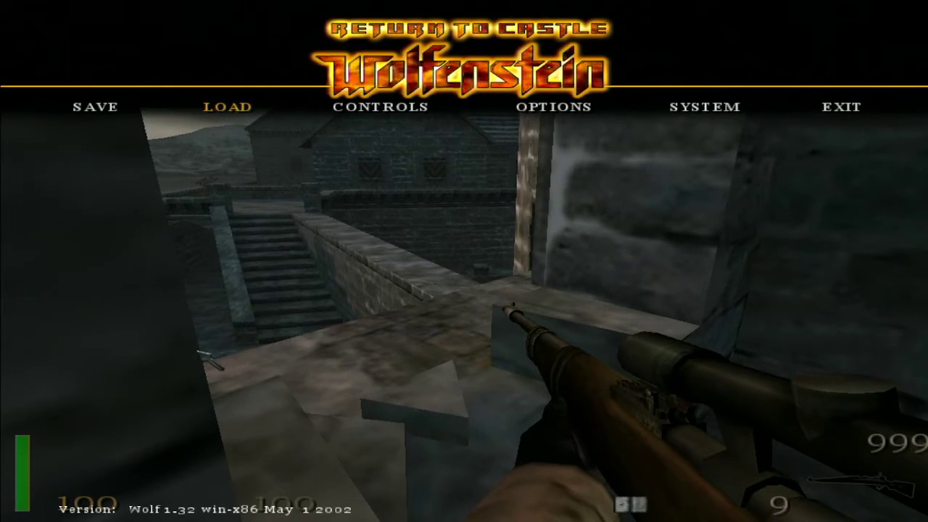
key("Escape")
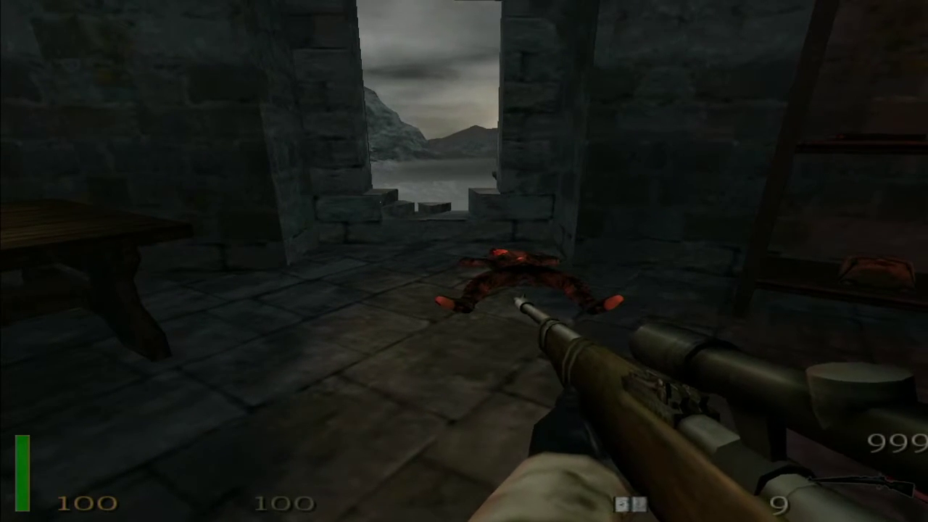
- Quit through EXIT > Quit > Yes, returning to the Windows desktop
key("Escape")
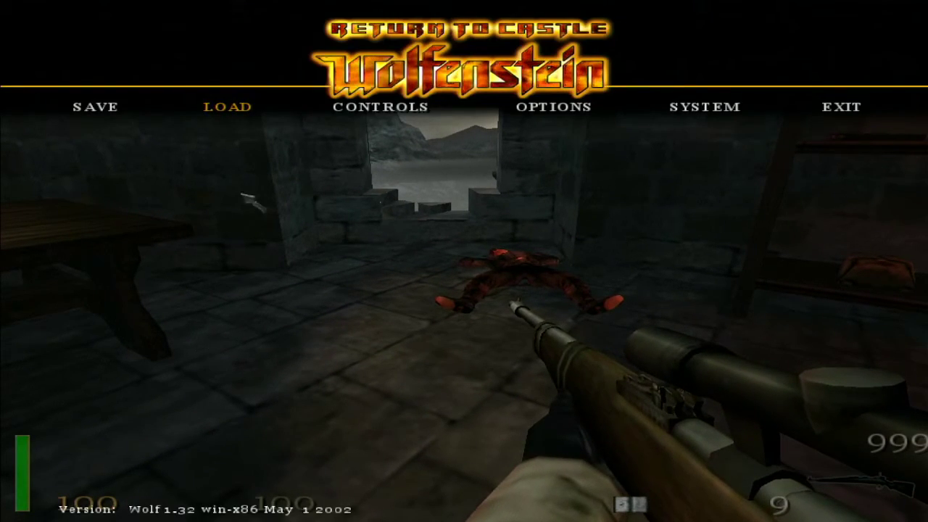
left_click(841, 108)
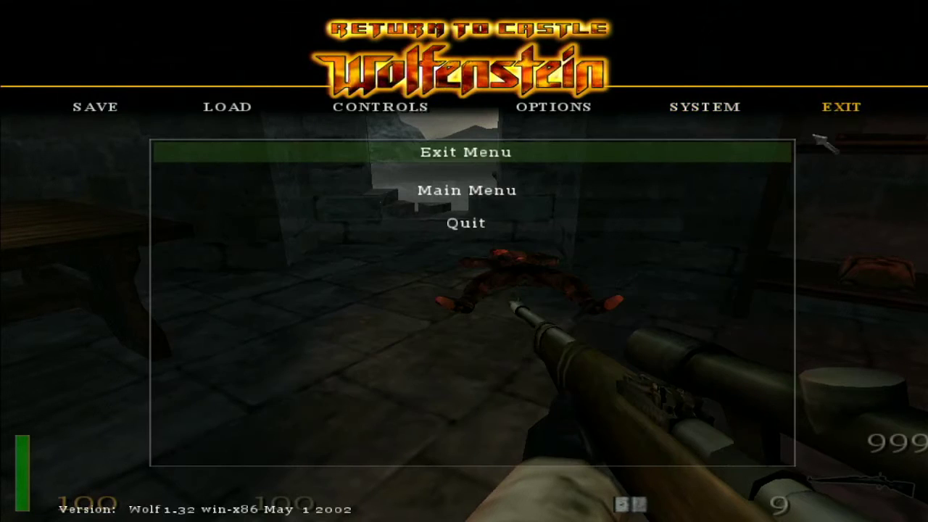
left_click(467, 223)
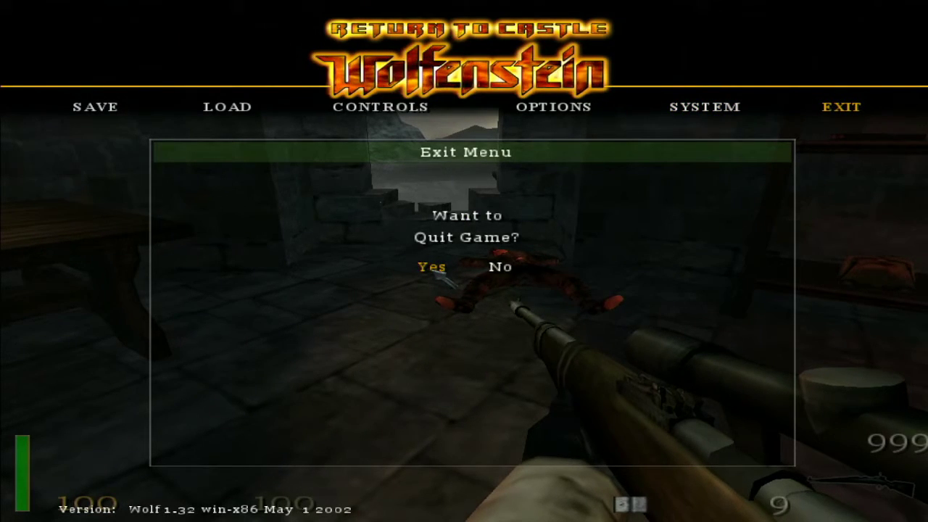
left_click(428, 267)
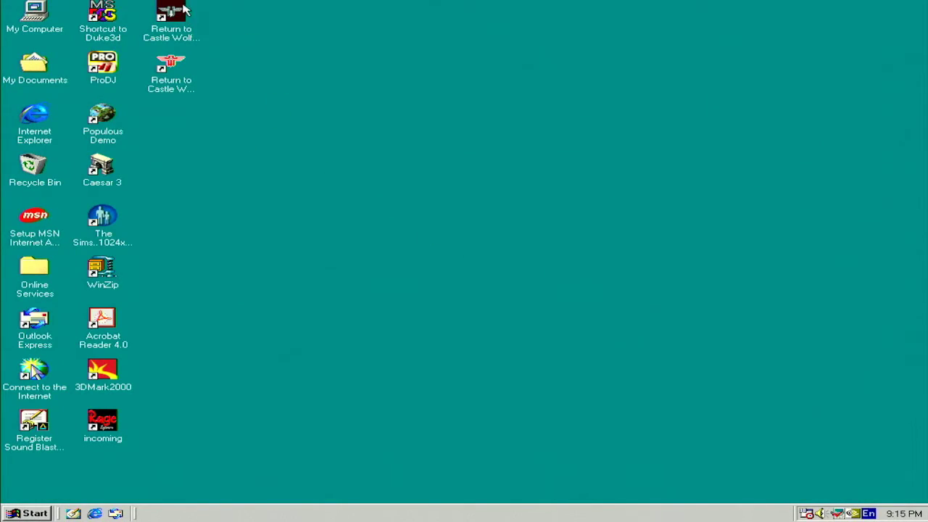
mouse_move(180, 28)
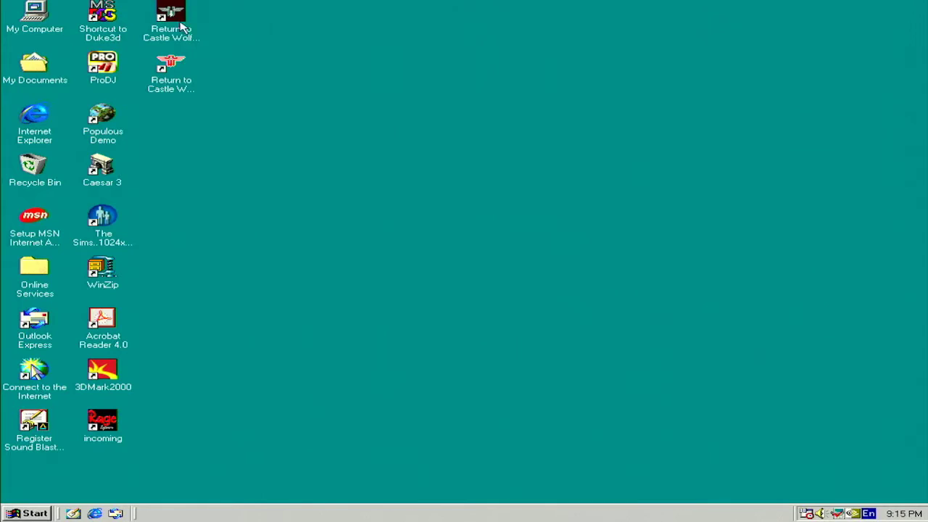
- Show the single-player shortcut's Properties with its target path and start folder
right_click(169, 13)
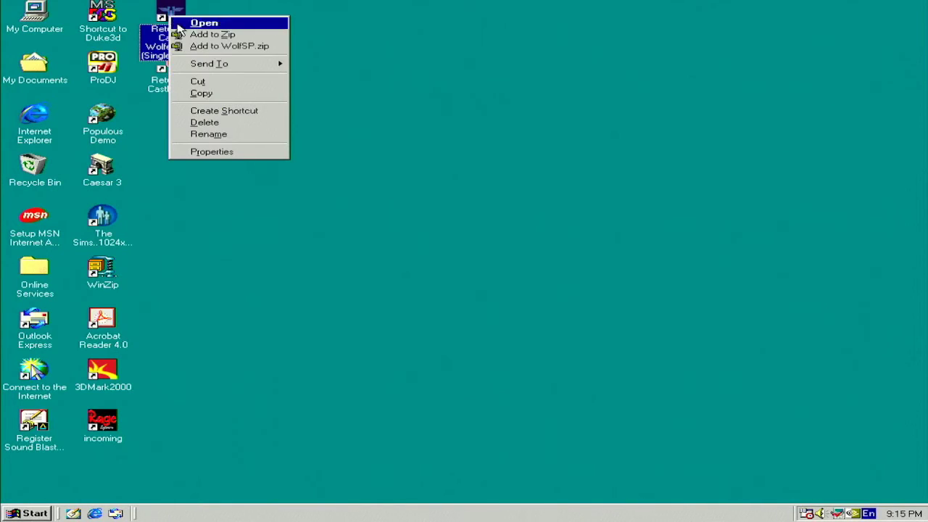
mouse_move(230, 153)
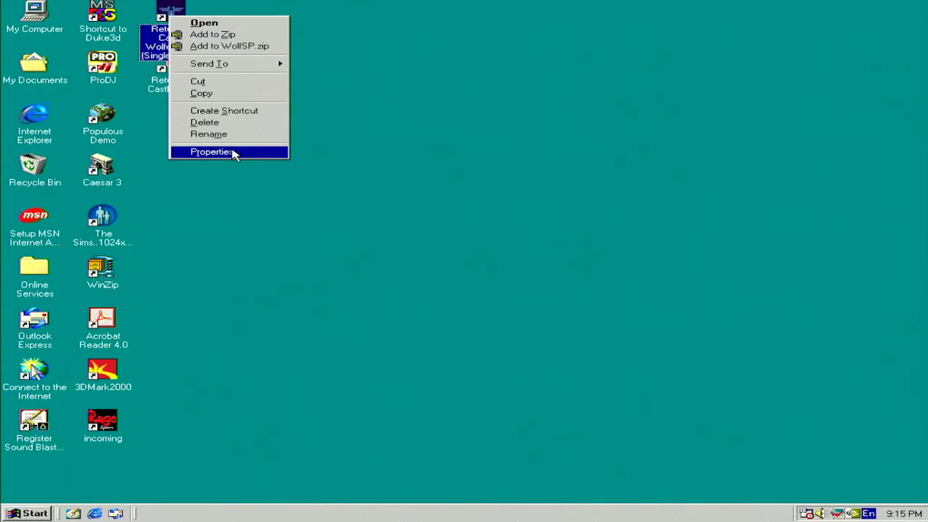
left_click(211, 152)
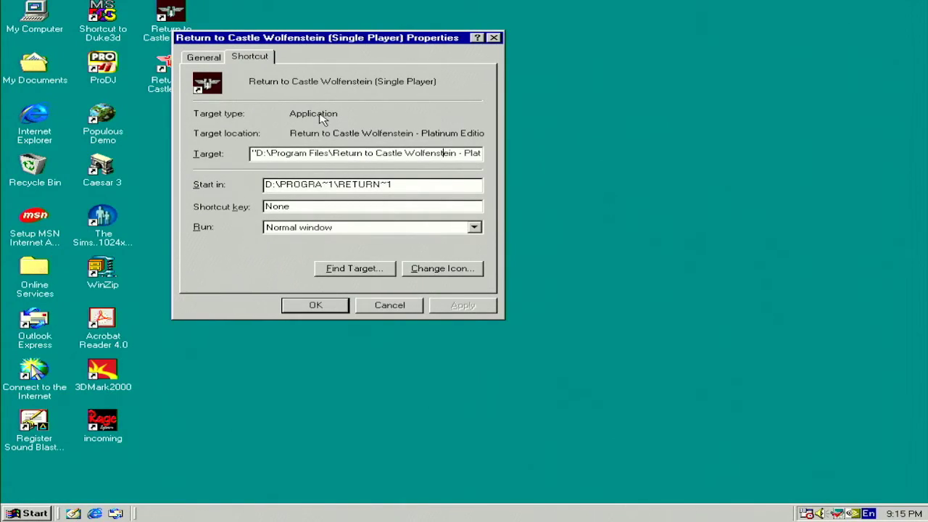
- Append '+set sv_cheats 1' to the shortcut target after WolfSP.exe" and confirm with OK
type("+set sv_cheats 1")
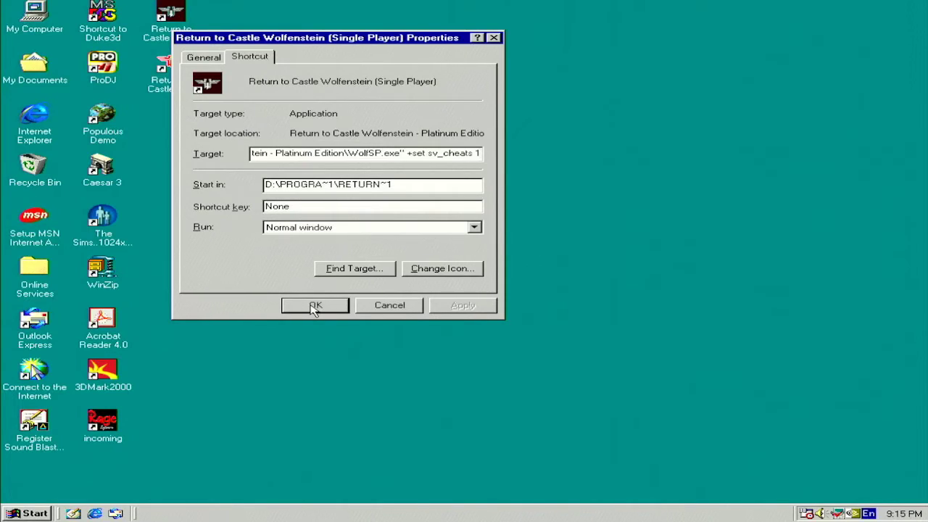
left_click(314, 304)
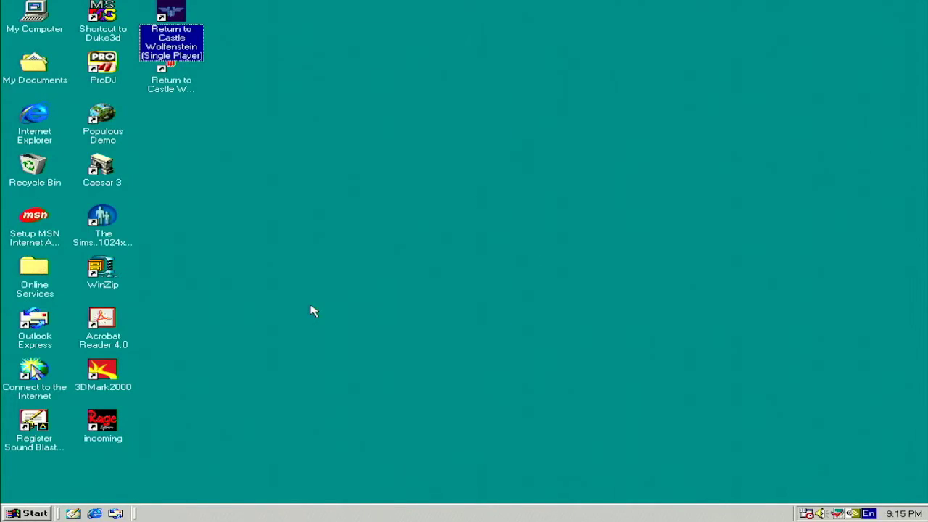